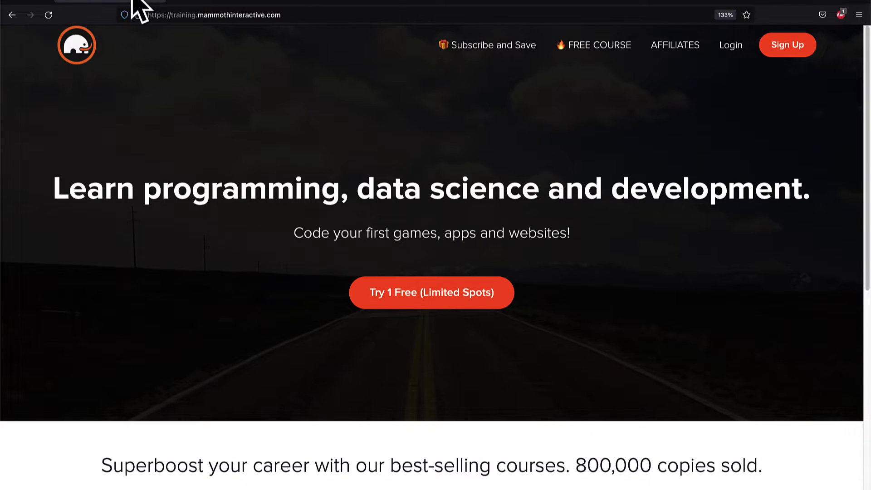
# Leave the Mammoth Interactive course page and bring up TopDownMap in Unreal Engine 5
pyautogui.scroll(-3)
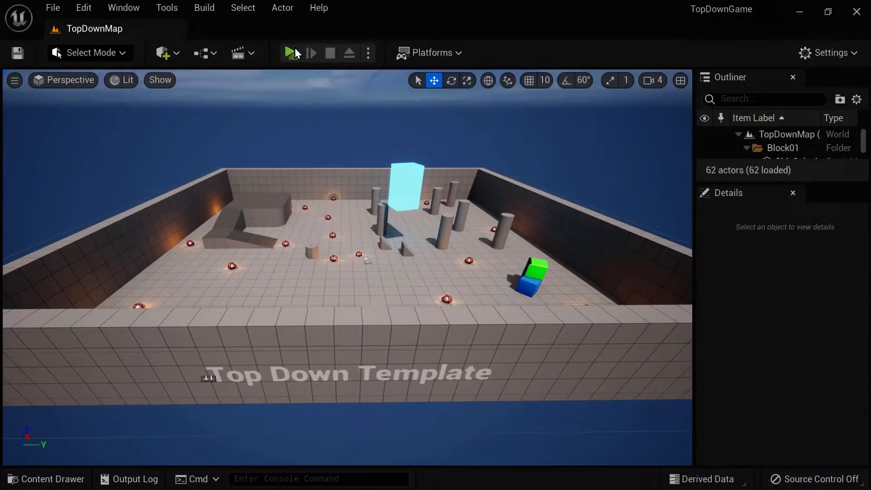
# Open BP_TopDownGameMode on its empty Event Graph
pyautogui.click(288, 53)
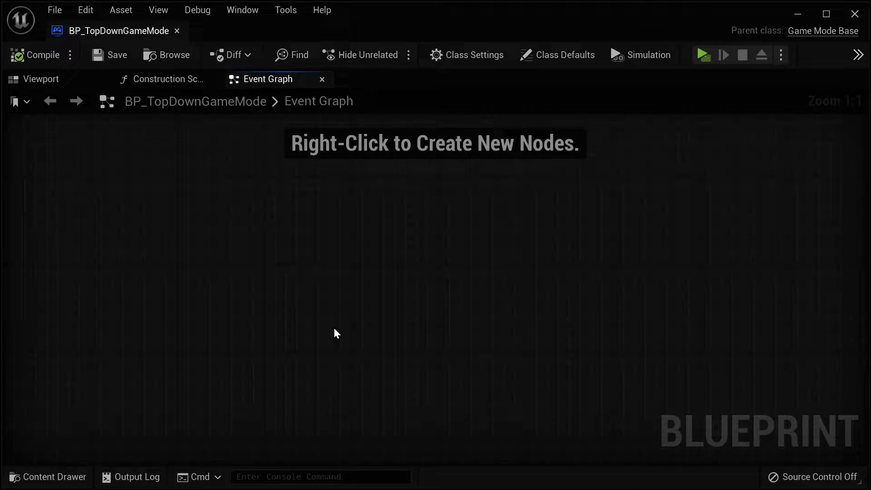
pyautogui.moveTo(159, 10)
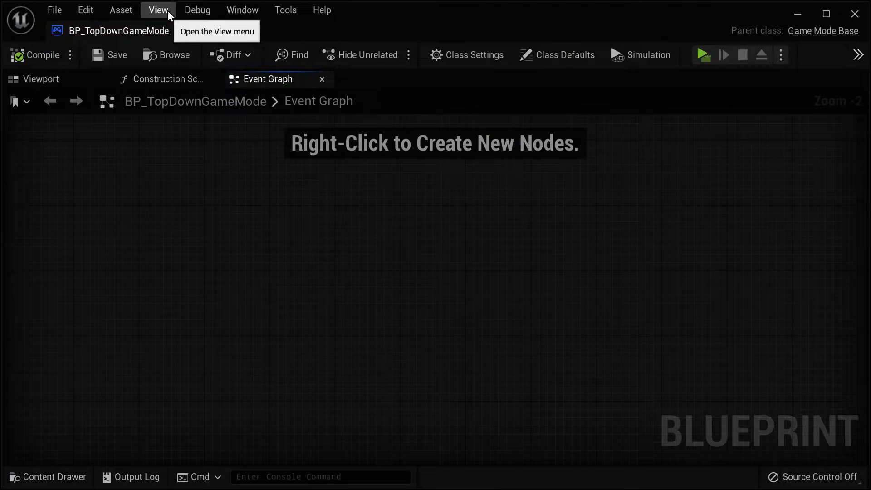
# Restore the My Blueprint panel and add a new Count Food Remaining function alongside FoodRemaining
pyautogui.click(558, 54)
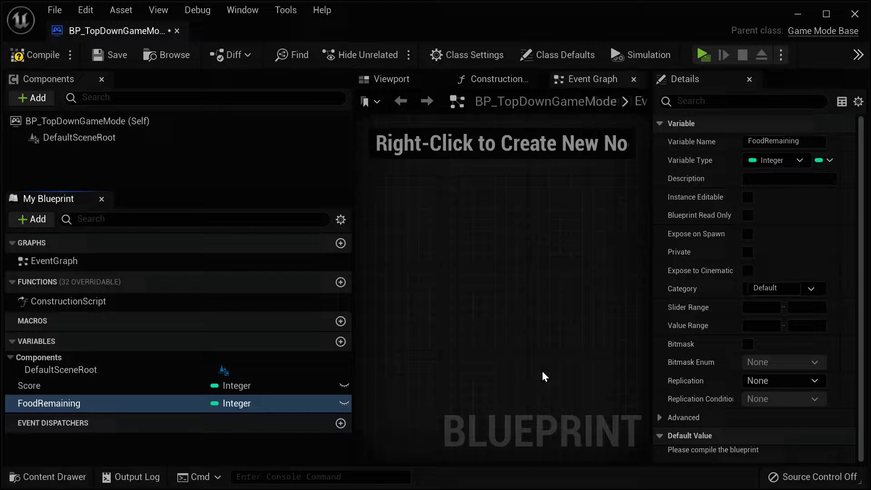
pyautogui.moveTo(172, 294)
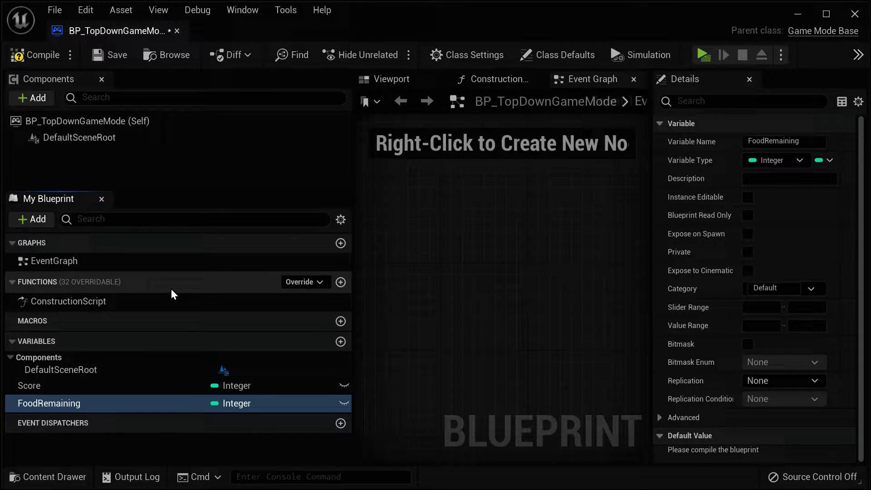
pyautogui.click(342, 281)
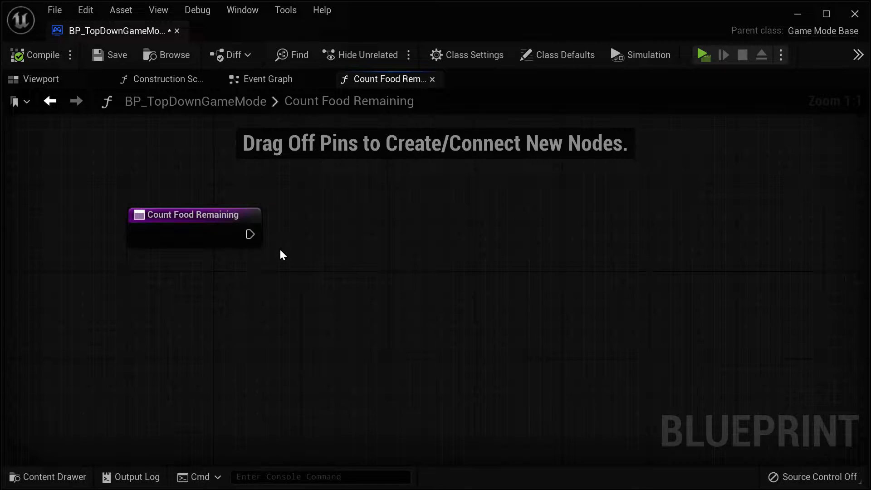
# Add a Get All Actors Of Class node set to gather Food actors
pyautogui.write('get a')
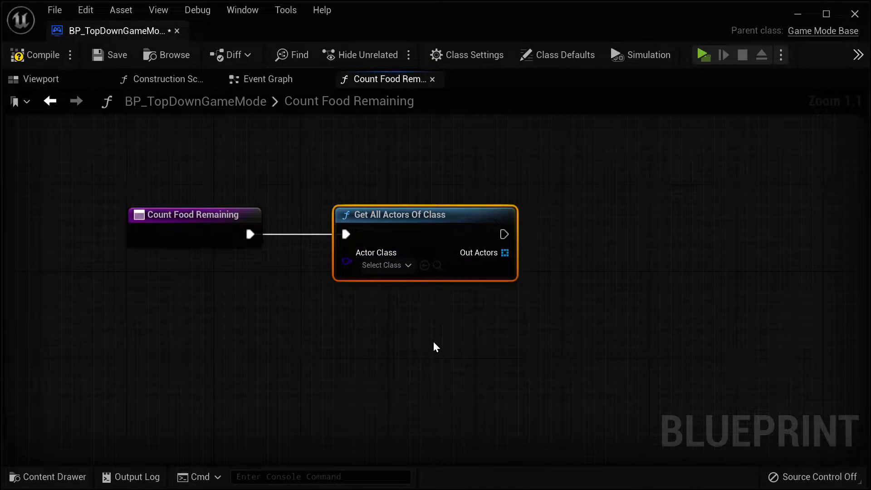
pyautogui.write('food')
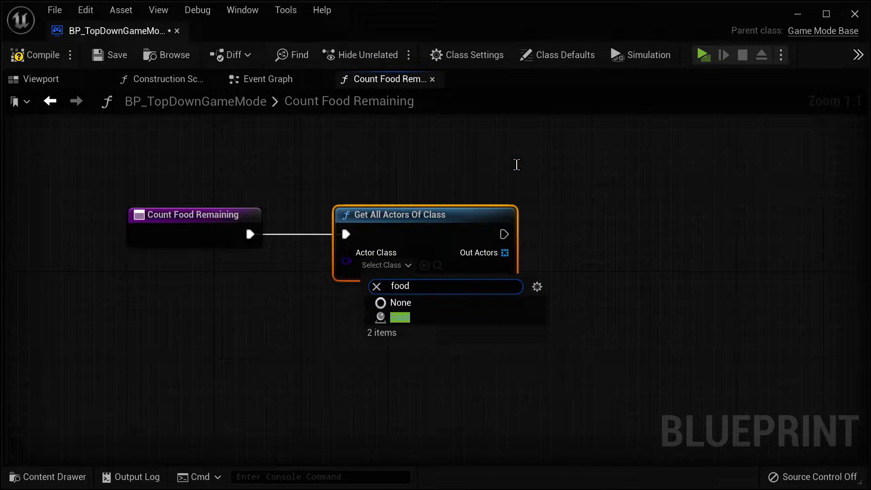
pyautogui.click(400, 318)
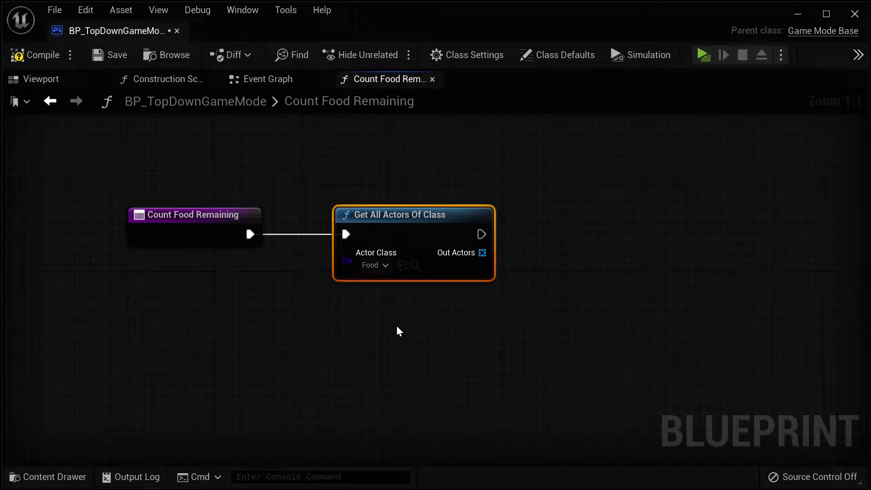
pyautogui.moveTo(482, 252)
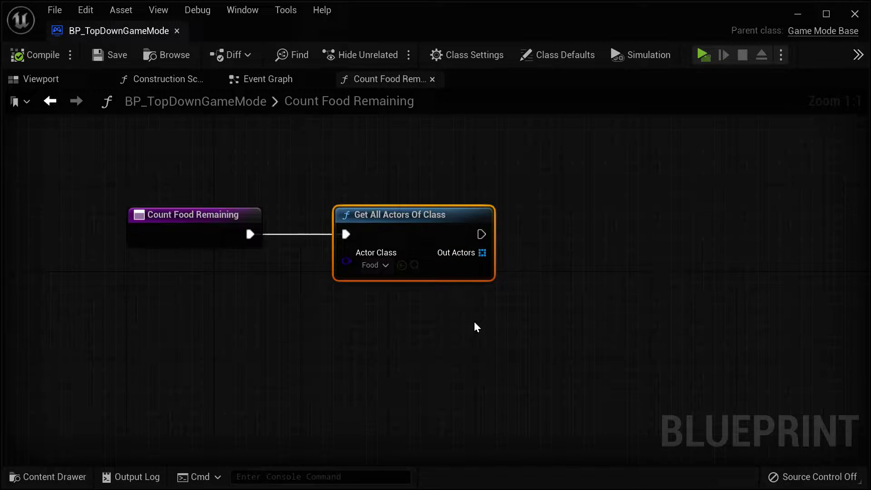
# Add Set Food Remaining and feed it the Length of the Out Actors array
pyautogui.write('set a')
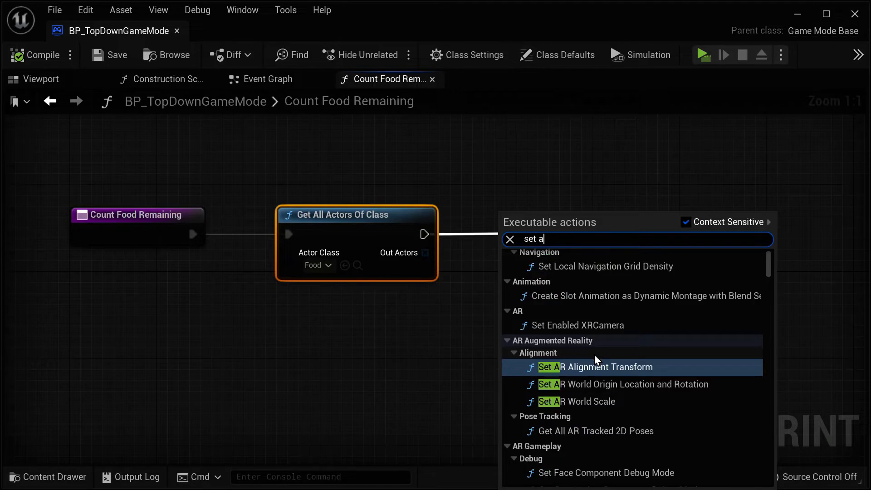
pyautogui.click(595, 366)
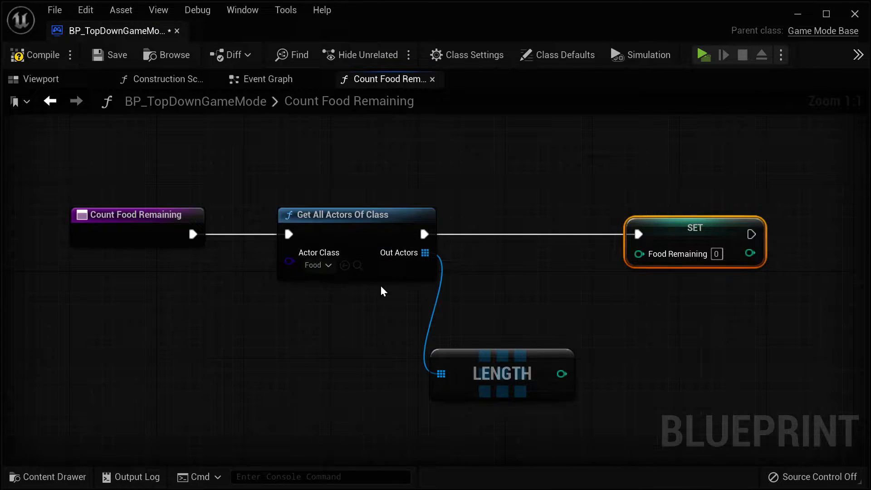
pyautogui.moveTo(544, 368)
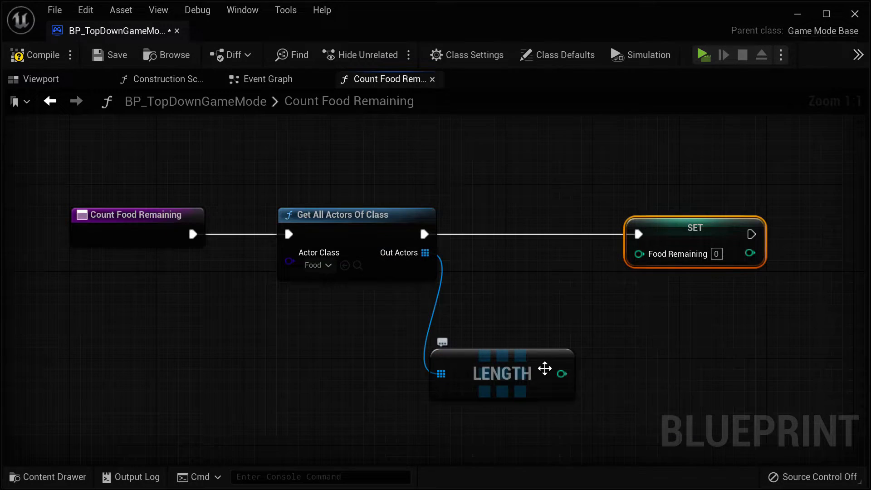
pyautogui.moveTo(563, 373); pyautogui.dragTo(638, 254)
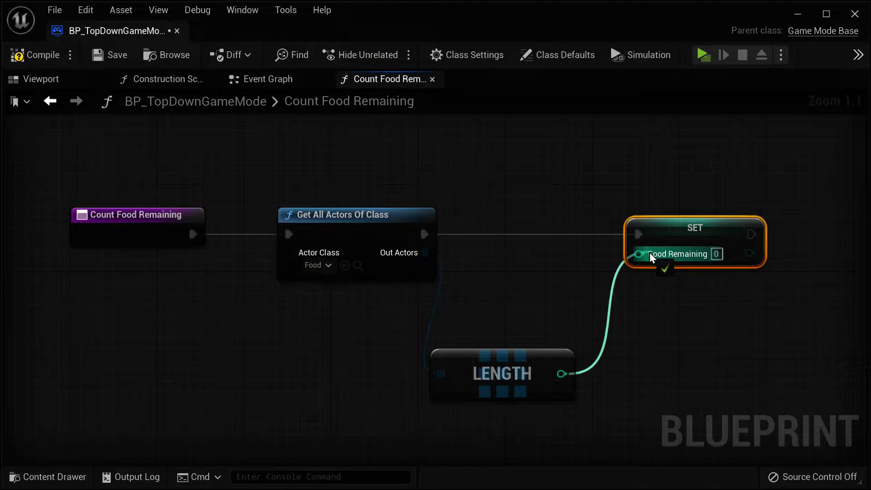
pyautogui.moveTo(425, 252)
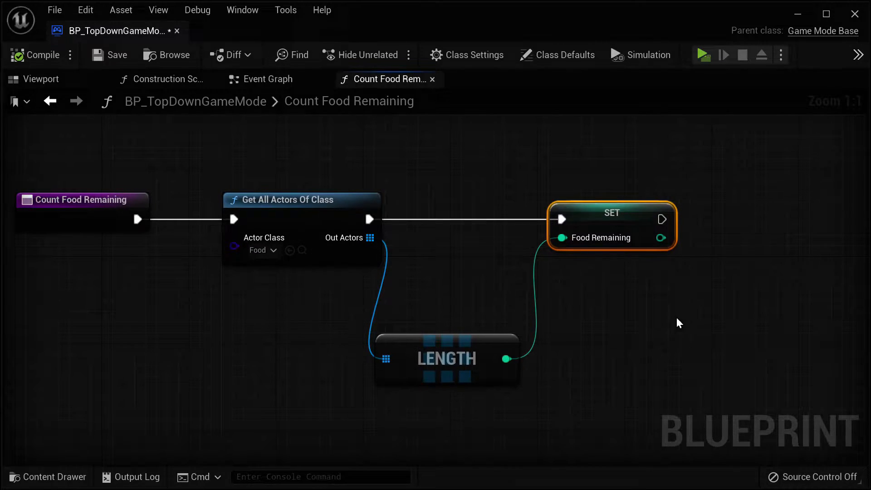
# Pass the stored Food Remaining value into a Print String node and compile
pyautogui.moveTo(663, 219); pyautogui.dragTo(611, 214)
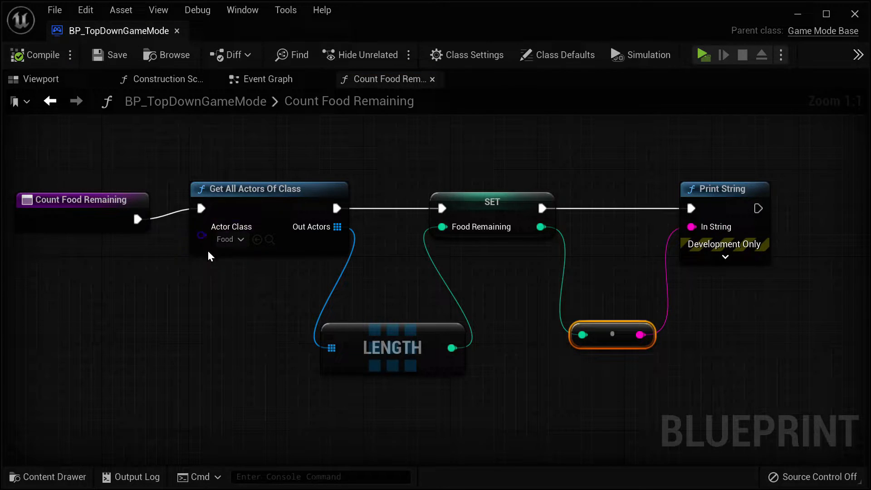
pyautogui.click(724, 189)
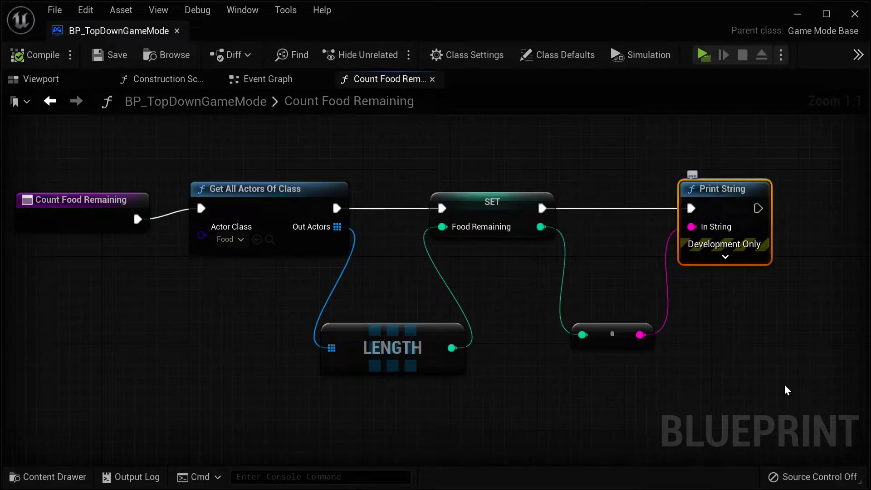
pyautogui.click(704, 54)
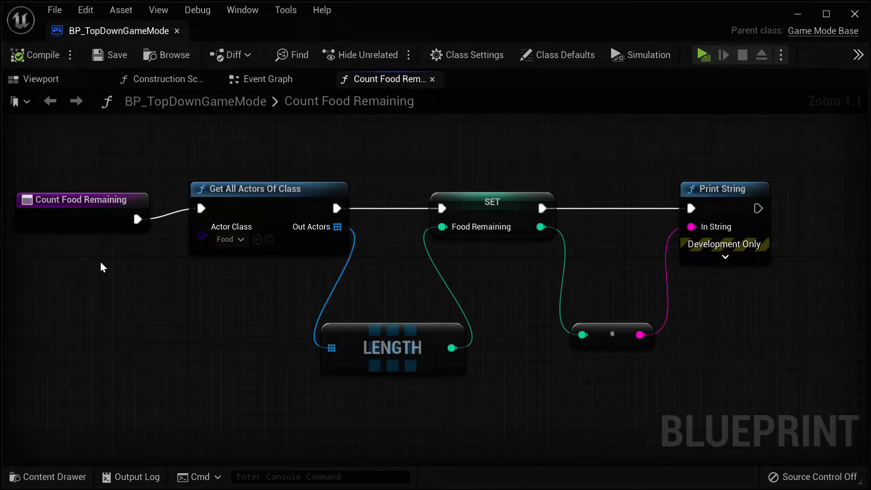
pyautogui.moveTo(36, 276)
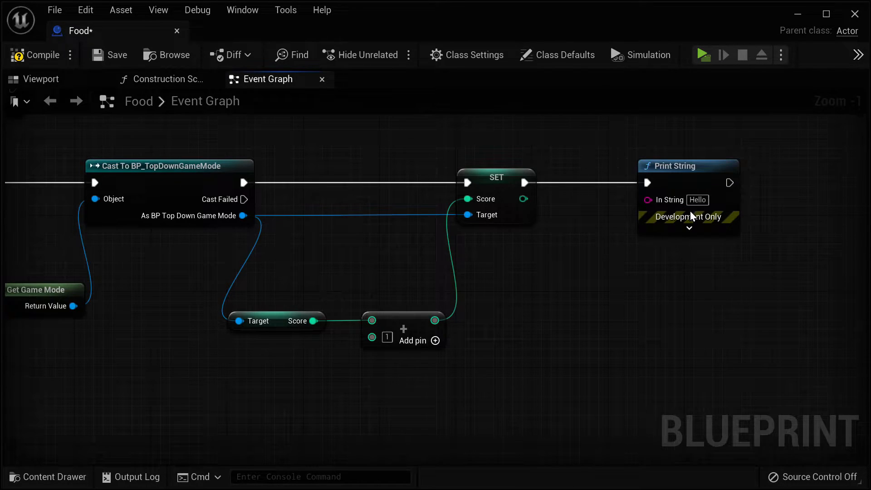
# Save the Food blueprint and switch back to the TopDownMap level view
pyautogui.click(703, 54)
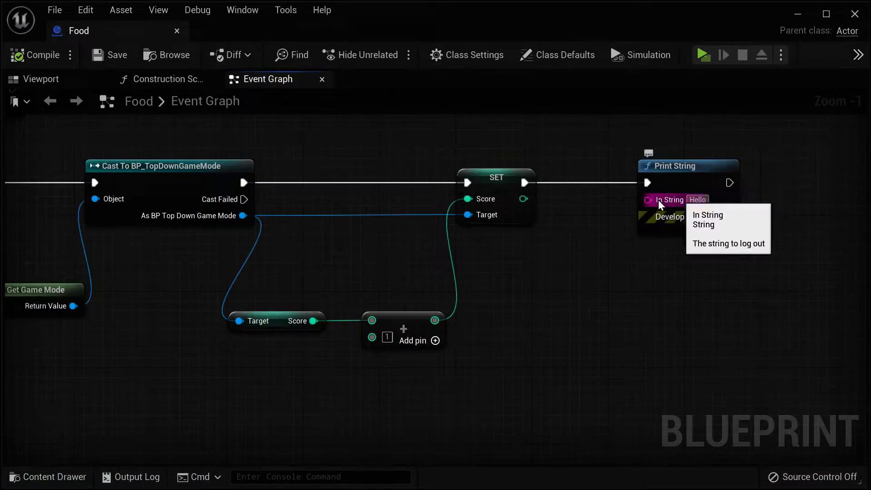
pyautogui.moveTo(312, 316)
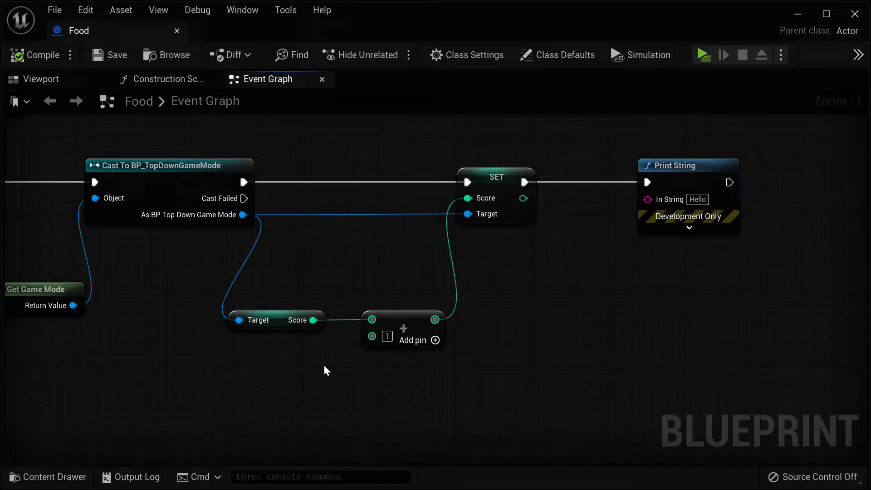
pyautogui.write('food re')
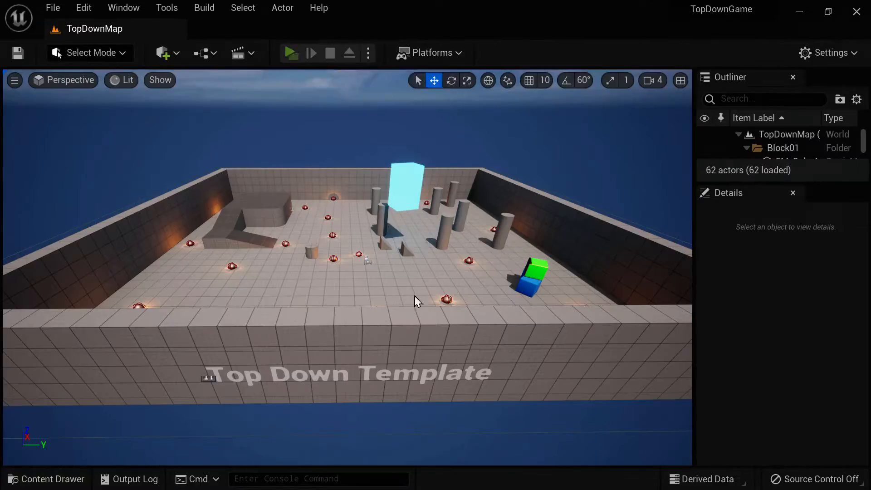
# Return to the Food blueprint's Event Graph where the game mode Score is set
pyautogui.click(292, 53)
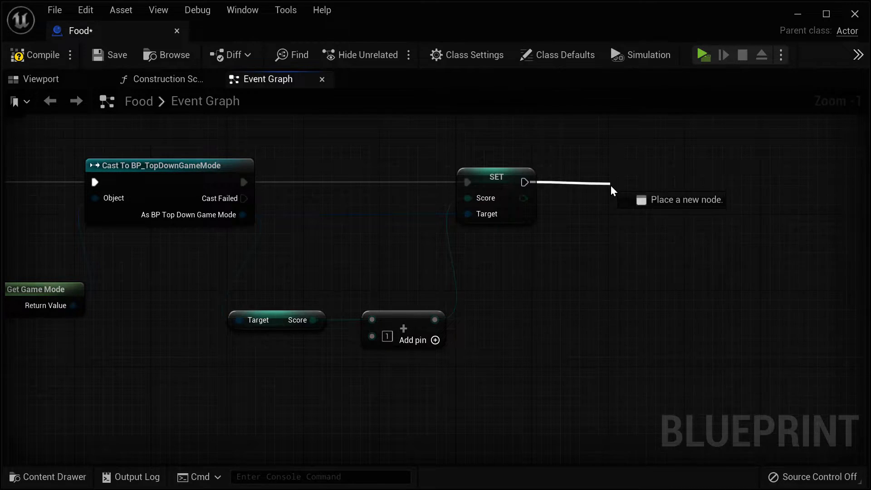
# Call Count Food Remaining on the cast game mode after Set Score, wiring its Target
pyautogui.write('count food')
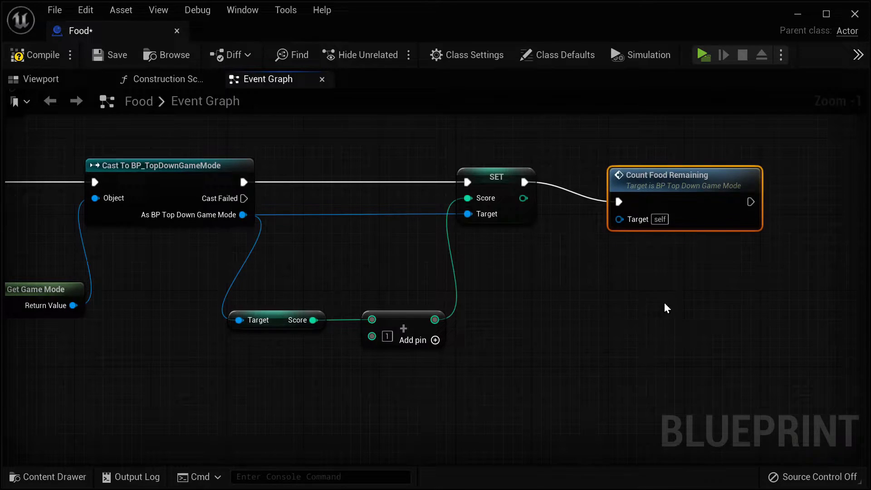
pyautogui.doubleClick(667, 175)
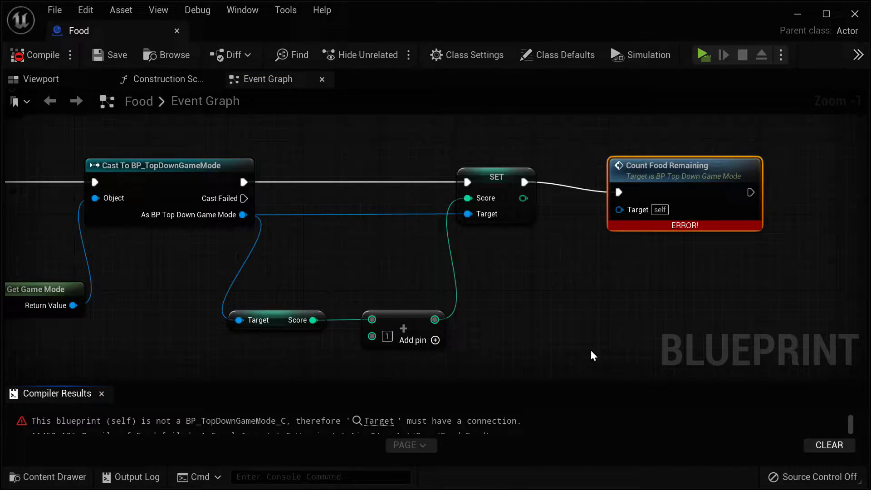
pyautogui.moveTo(107, 378)
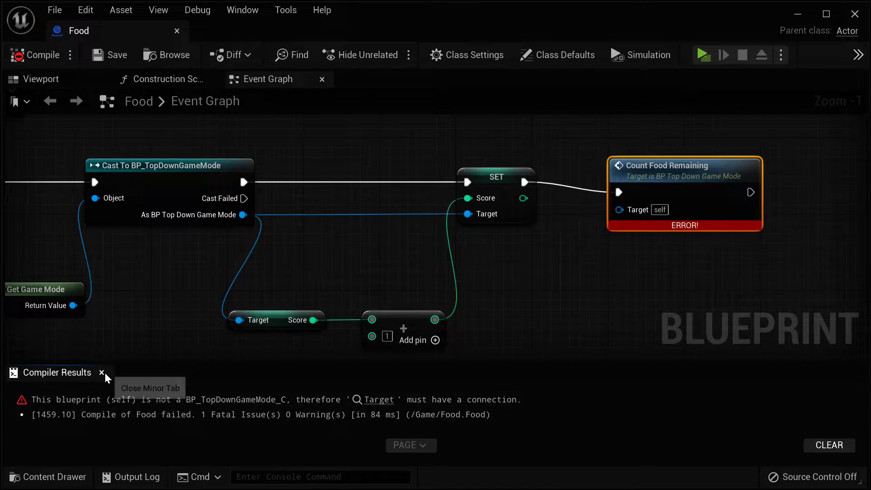
pyautogui.click(102, 372)
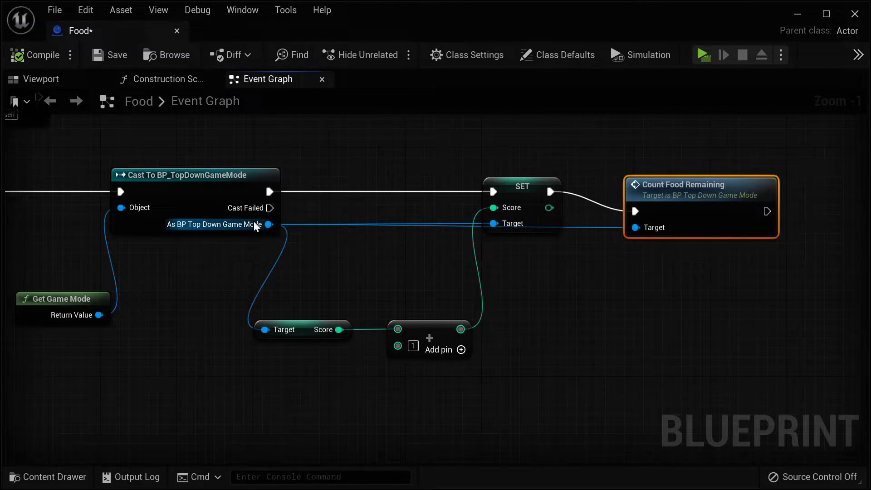
pyautogui.click(704, 55)
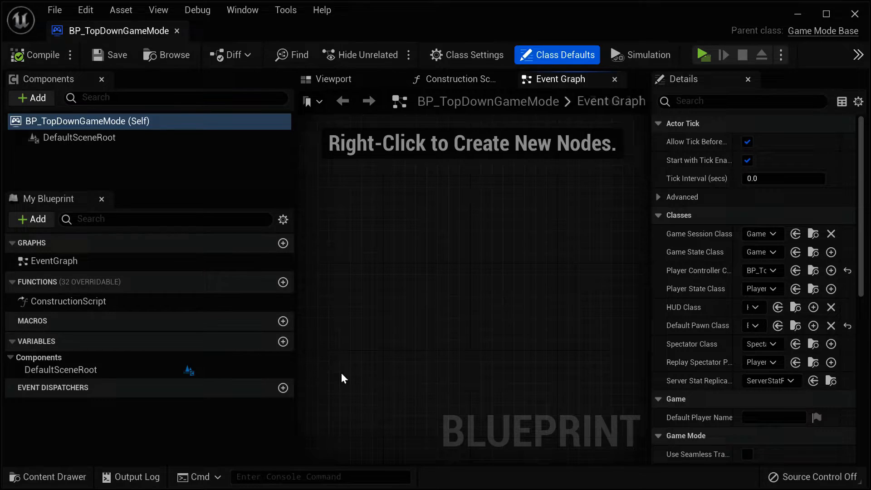
pyautogui.moveTo(87, 392)
pyautogui.write('Score')
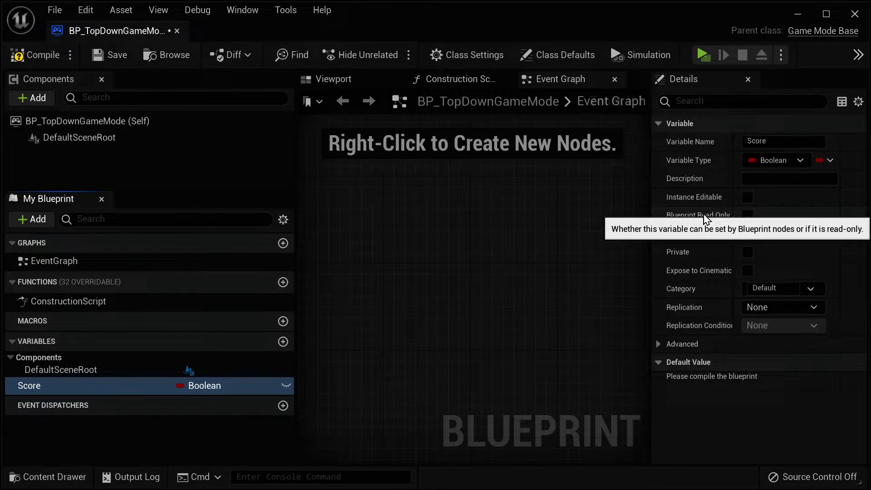
pyautogui.moveTo(693, 243)
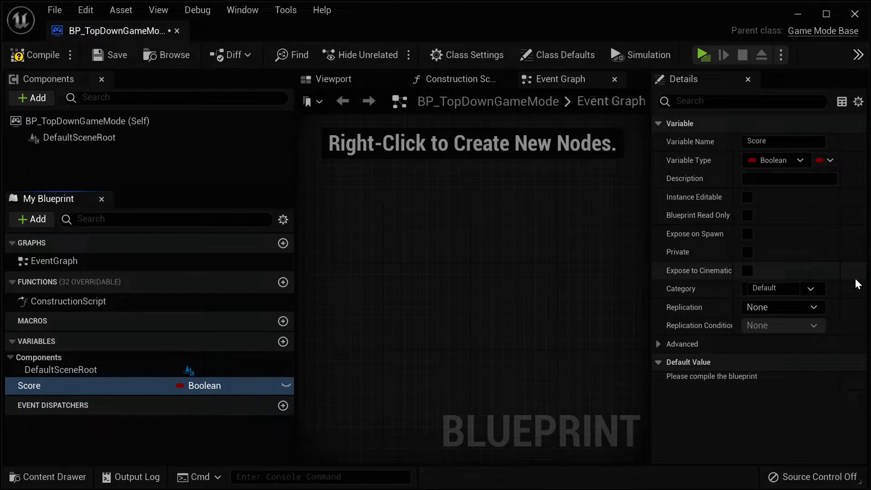
pyautogui.moveTo(688, 330)
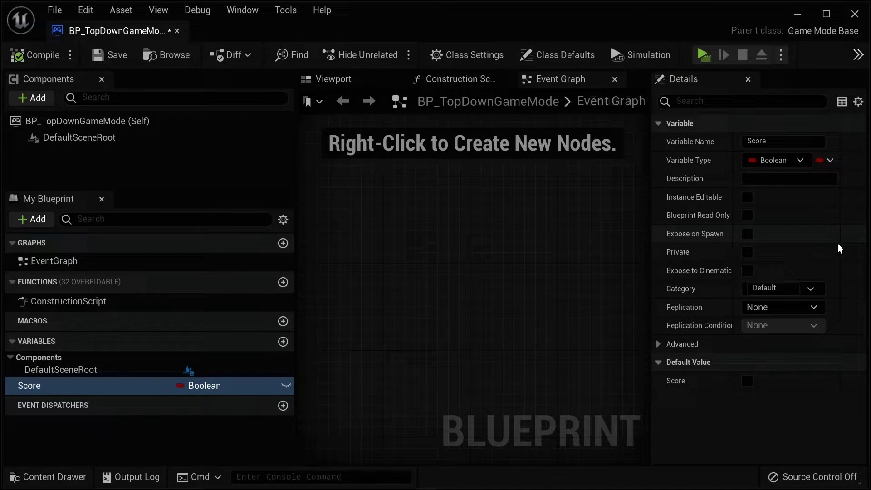
pyautogui.moveTo(800, 171)
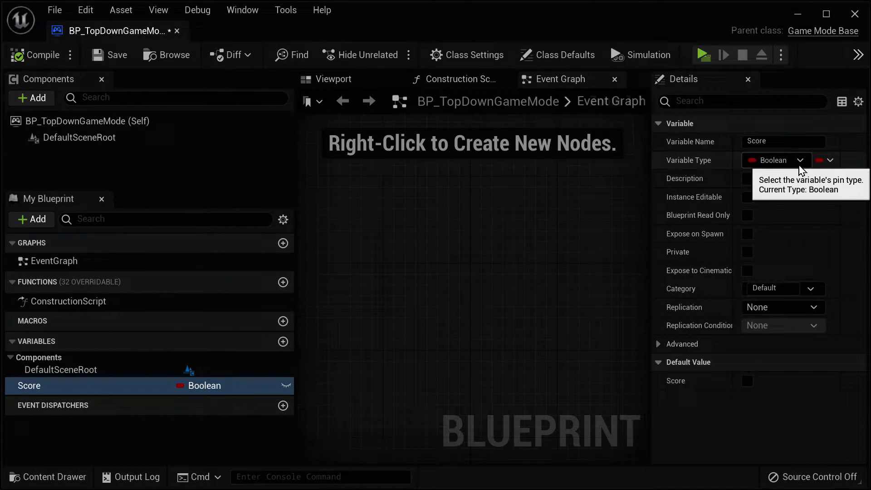
# Select the game mode's Score variable and list its Variable Type options (currently Boolean)
pyautogui.click(800, 160)
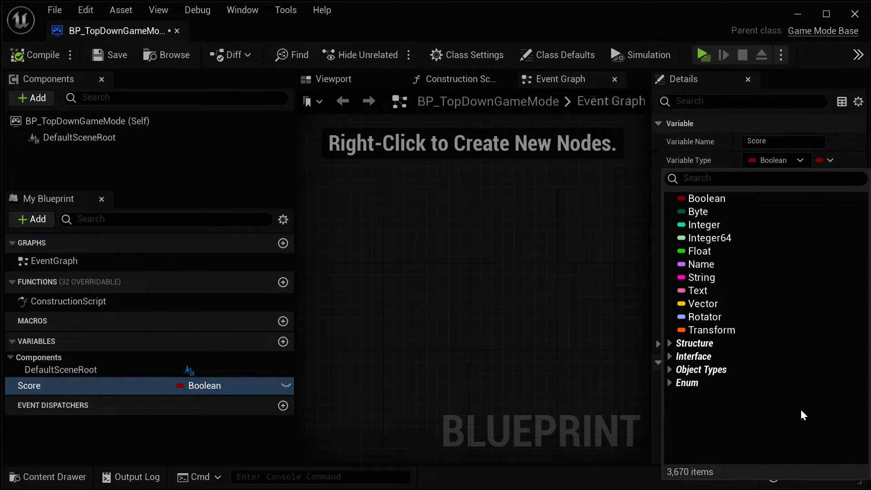
pyautogui.moveTo(777, 396)
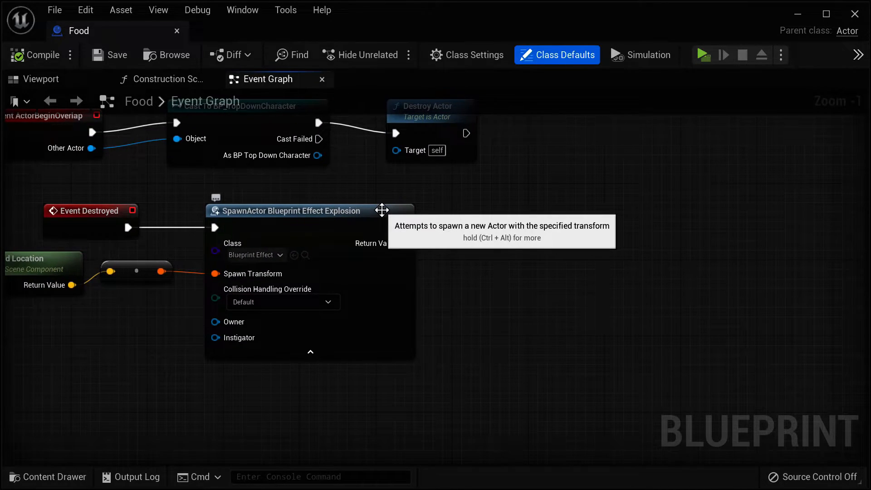
pyautogui.moveTo(402, 243)
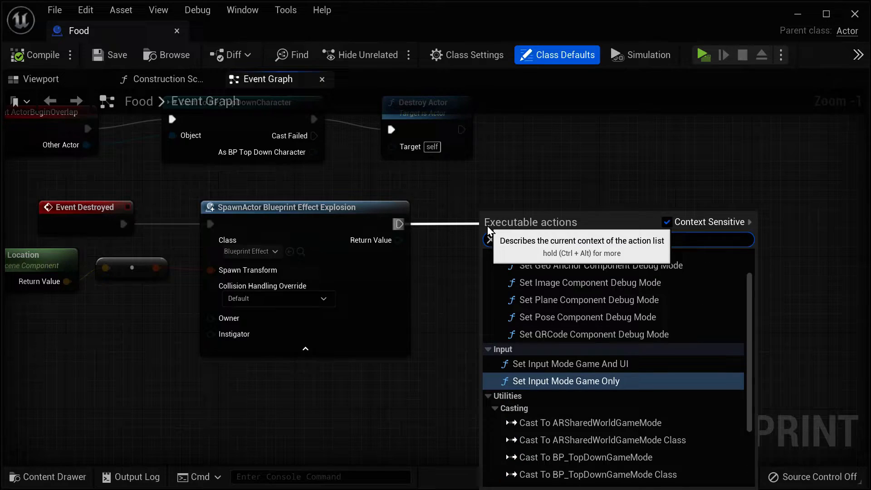
# Add a Cast To BP_TopDownGameMode node after the explosion SpawnActor
pyautogui.write('cast to topdown')
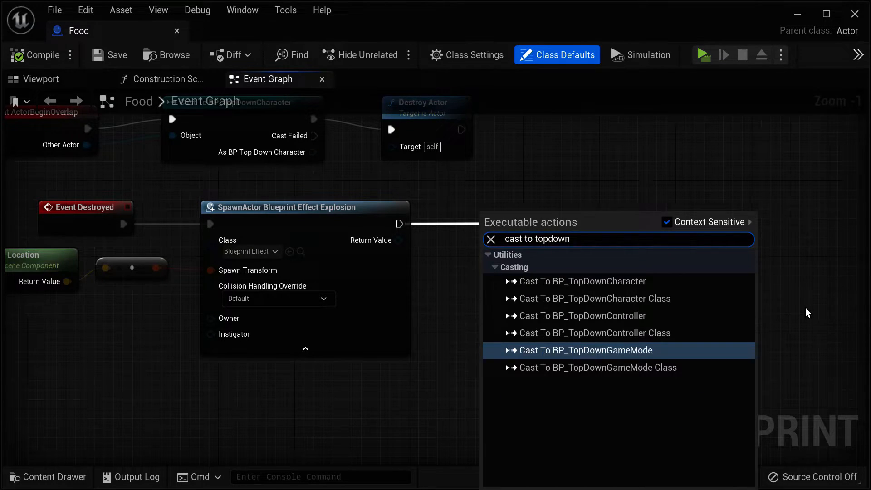
pyautogui.click(585, 350)
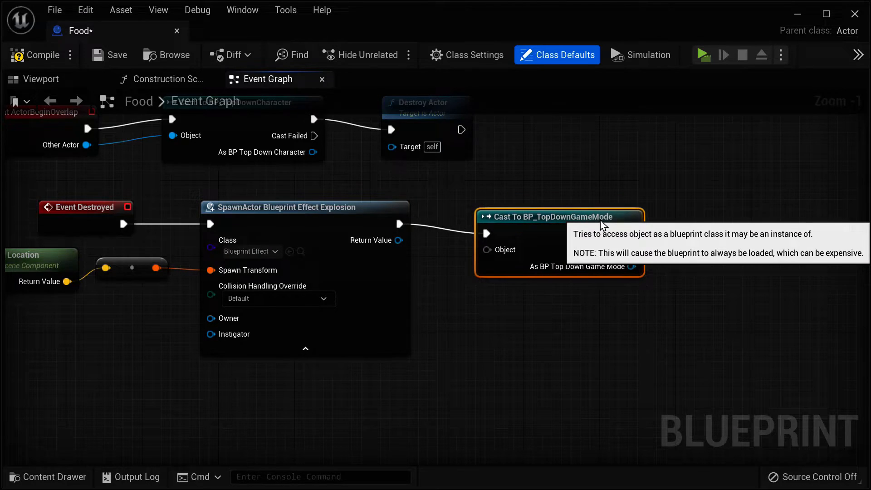
pyautogui.moveTo(678, 285)
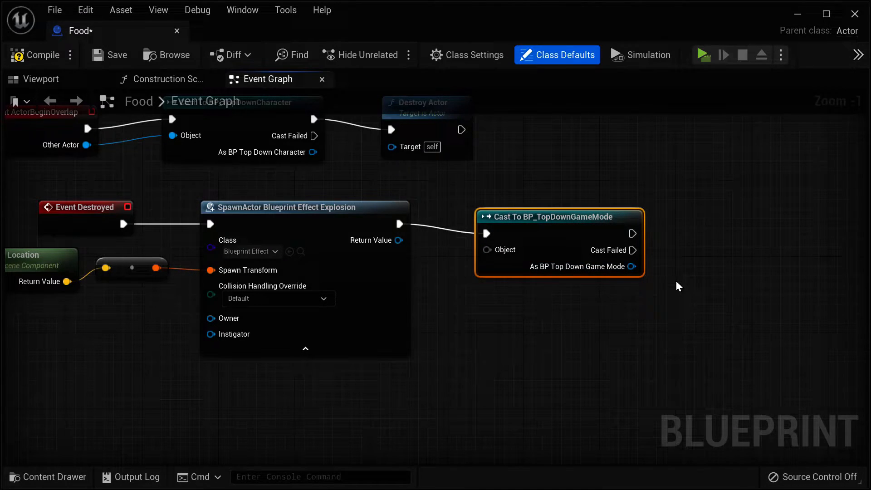
pyautogui.moveTo(517, 211)
pyautogui.write('set sco')
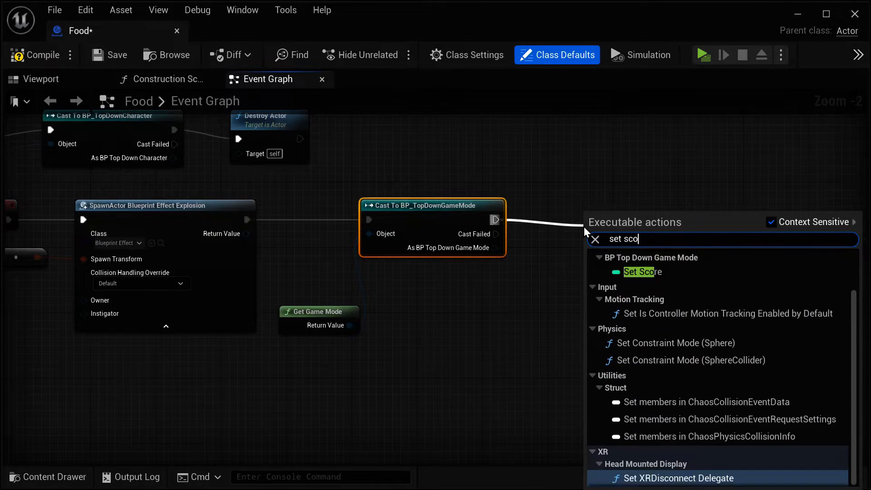
# From the cast BP_TopDownGameMode, read Score and feed it into an Add node with B = 1
pyautogui.click(639, 272)
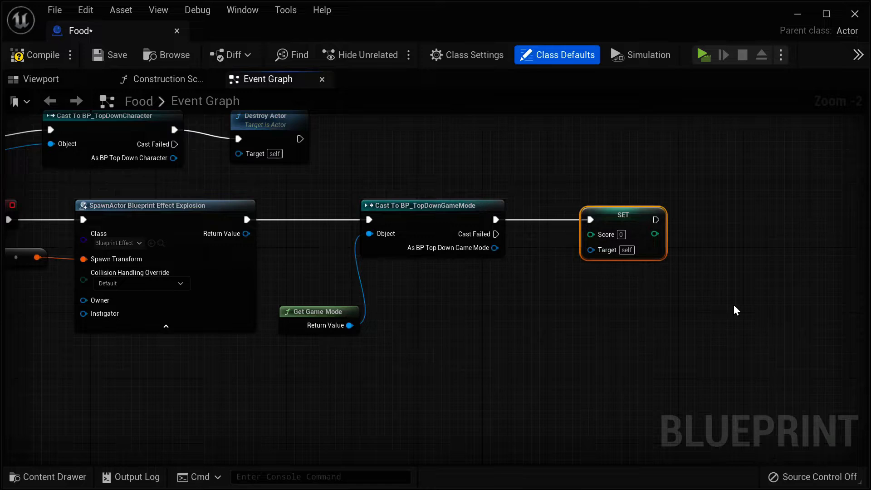
pyautogui.moveTo(698, 303)
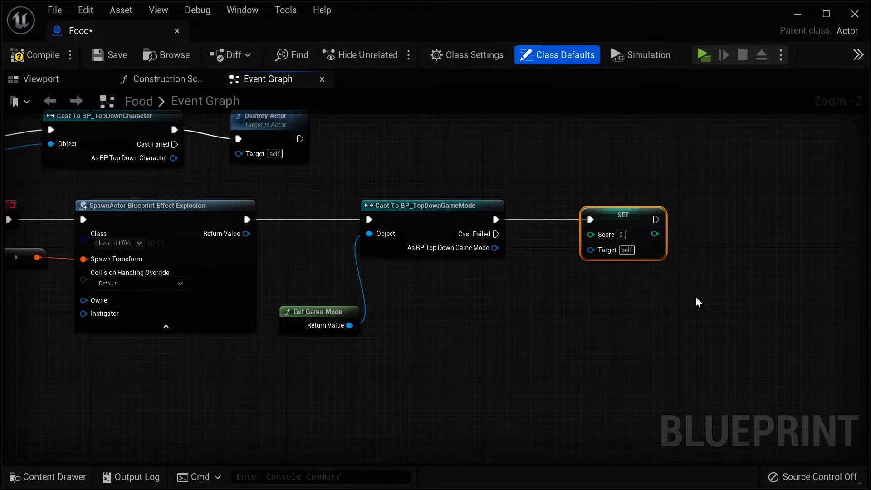
pyautogui.moveTo(697, 305)
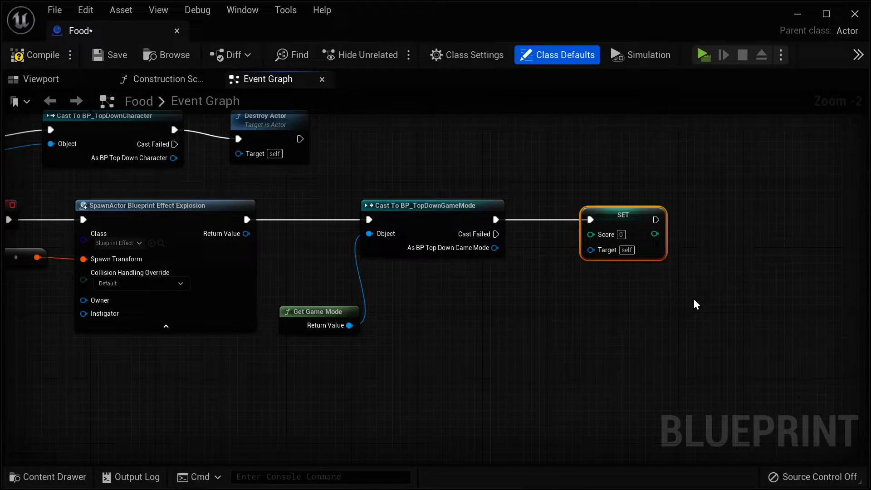
pyautogui.moveTo(668, 305)
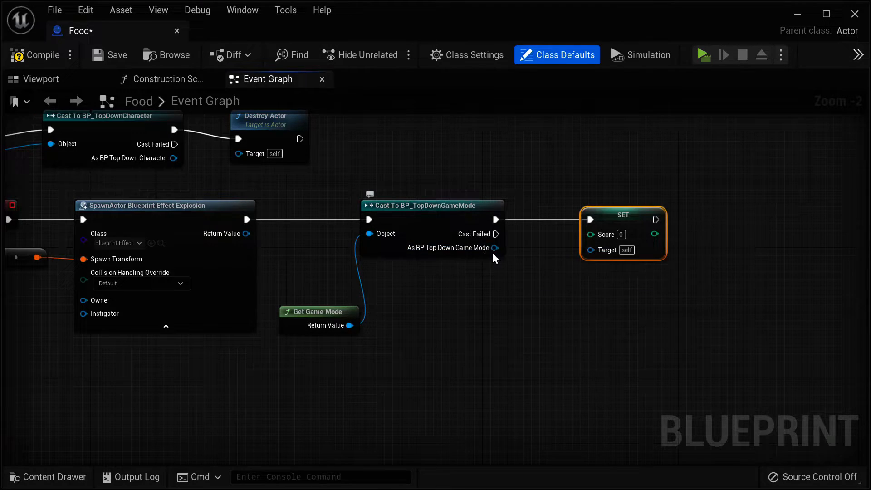
pyautogui.write('sco')
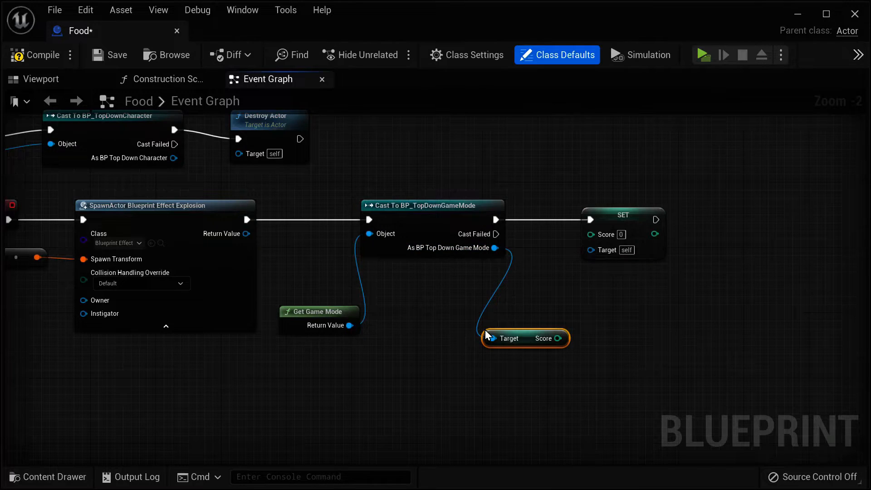
pyautogui.moveTo(494, 247)
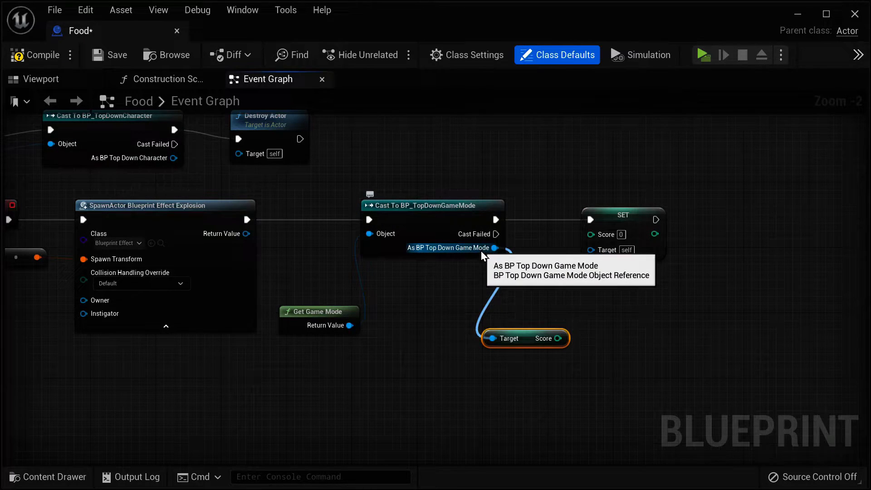
pyautogui.moveTo(503, 354)
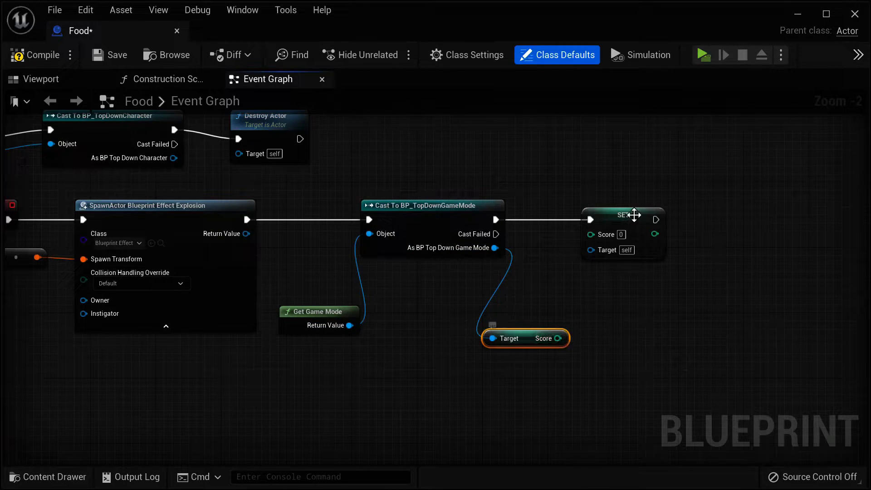
pyautogui.moveTo(621, 214); pyautogui.dragTo(688, 206)
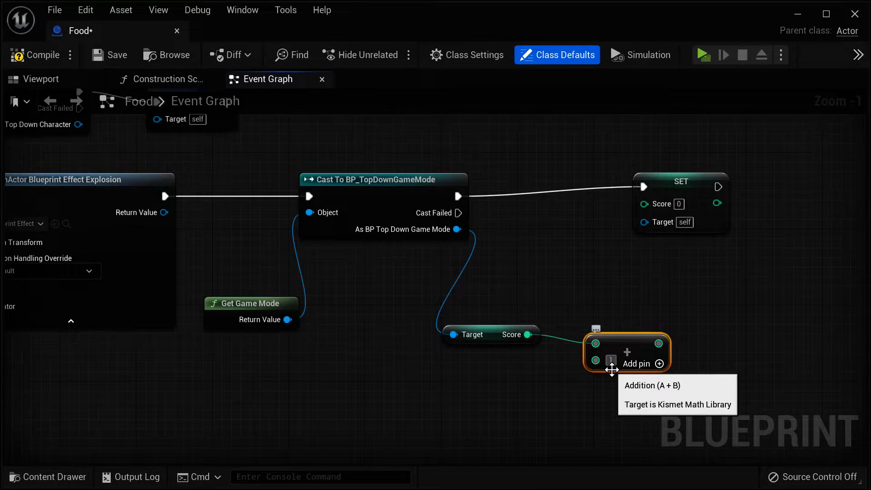
pyautogui.moveTo(631, 337)
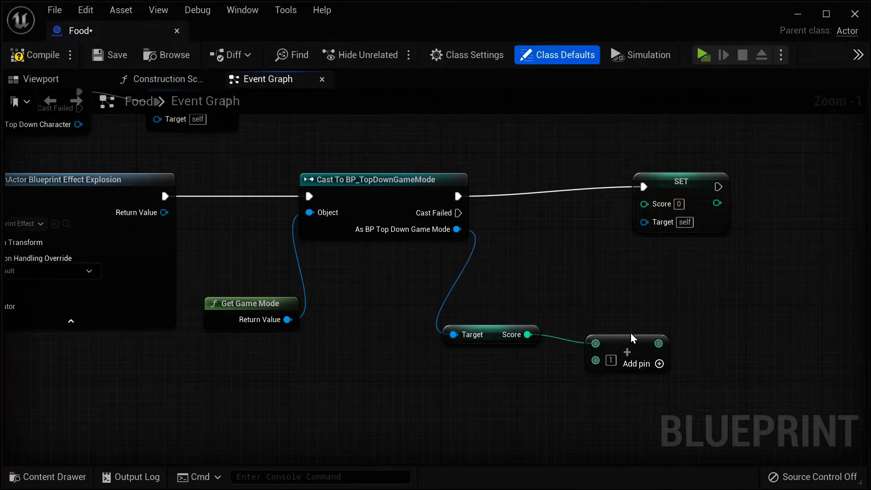
pyautogui.moveTo(595, 360)
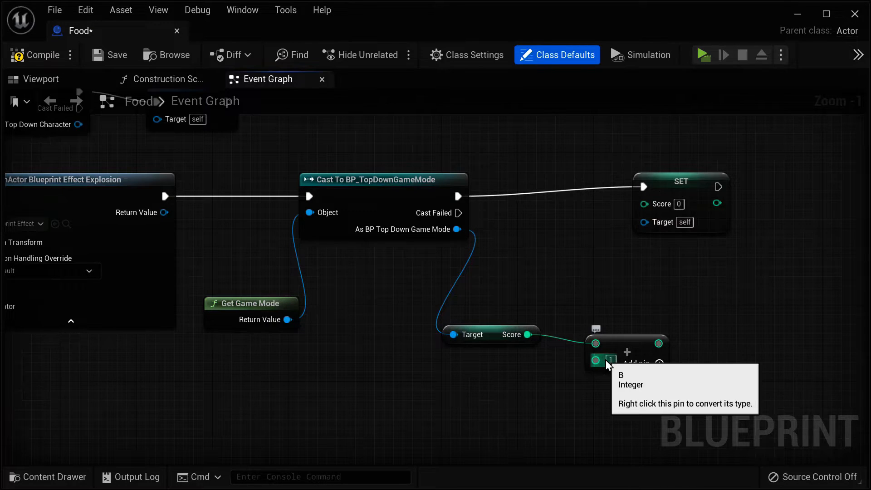
pyautogui.moveTo(521, 382)
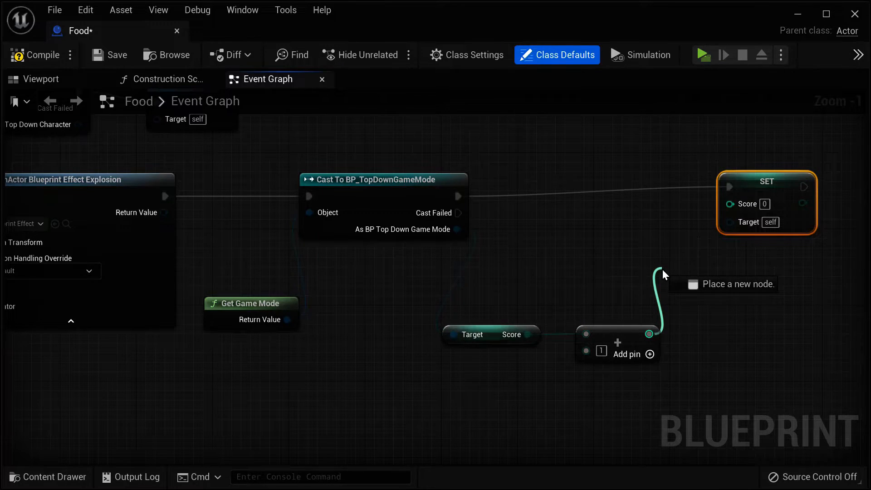
# Wire the Add node's sum into the Set Score node's Score pin
pyautogui.moveTo(660, 333); pyautogui.dragTo(731, 221)
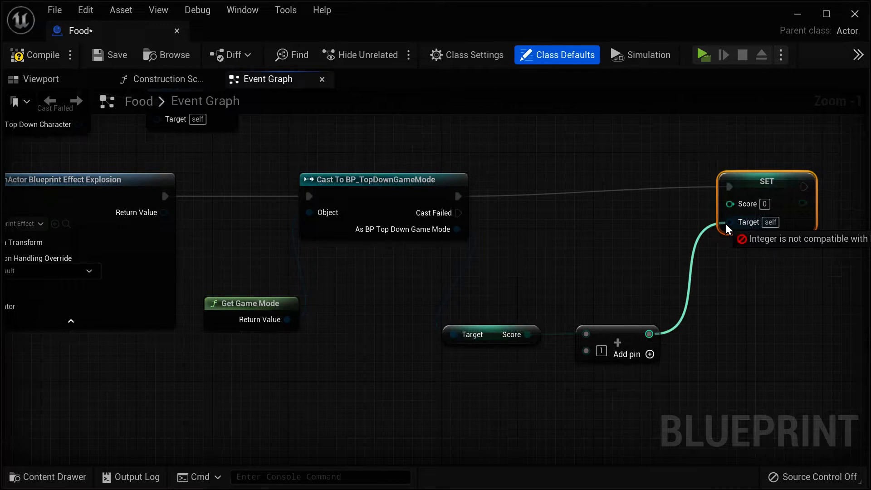
pyautogui.moveTo(661, 333); pyautogui.dragTo(730, 204)
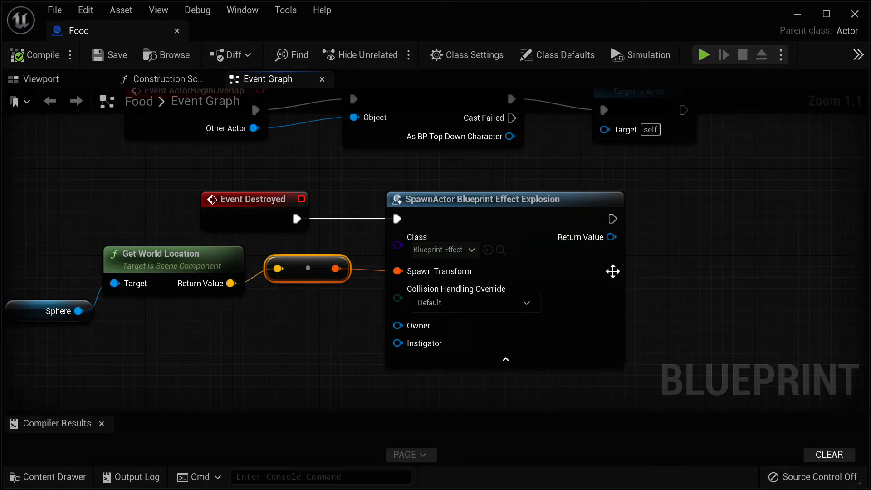
pyautogui.moveTo(528, 308)
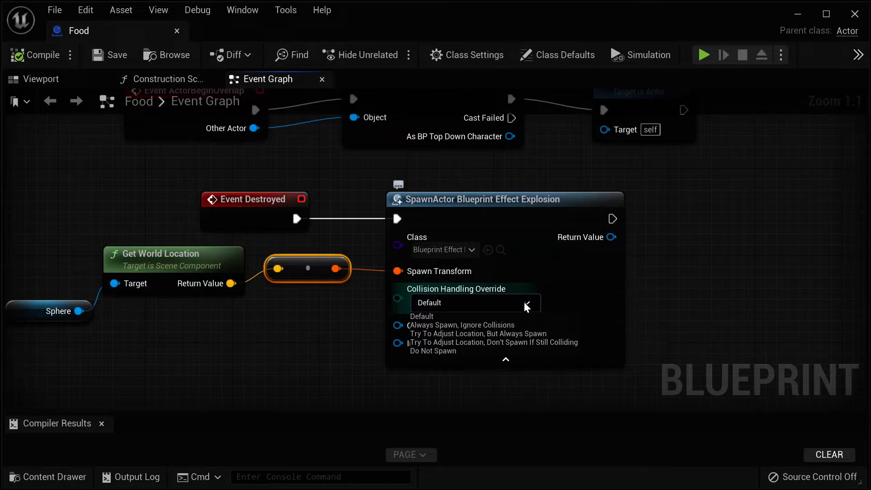
# Dismiss the SpawnActor collision handling options unchanged, keeping the Event Destroyed logic
pyautogui.click(421, 315)
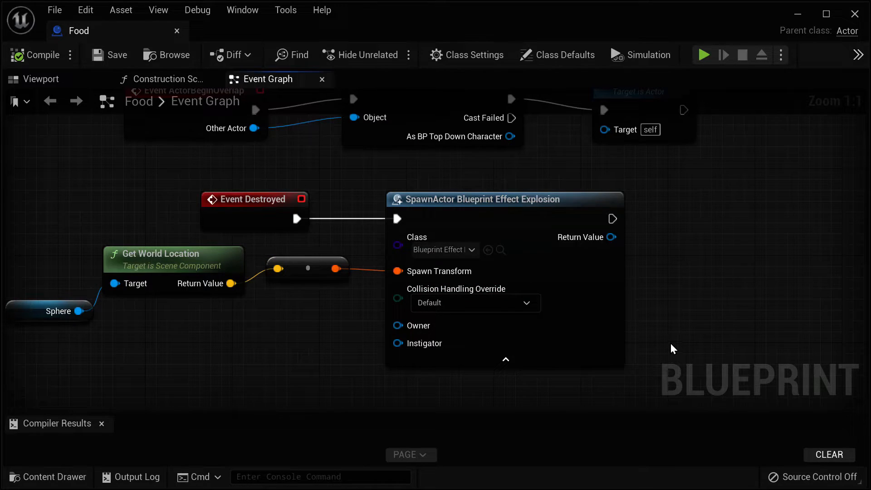
pyautogui.moveTo(410, 348)
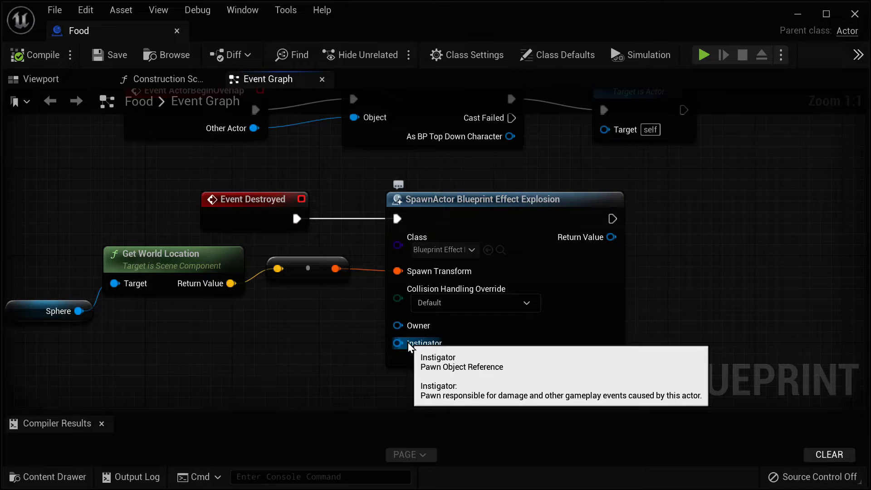
pyautogui.moveTo(419, 327)
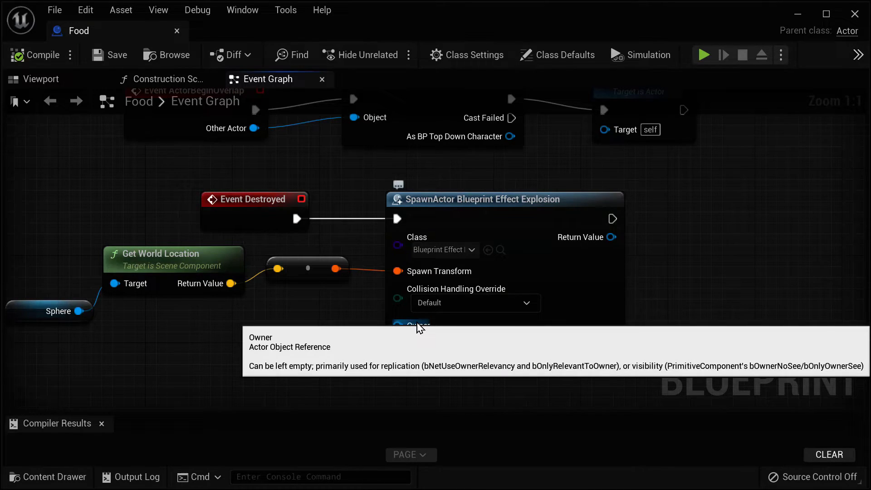
pyautogui.moveTo(424, 348)
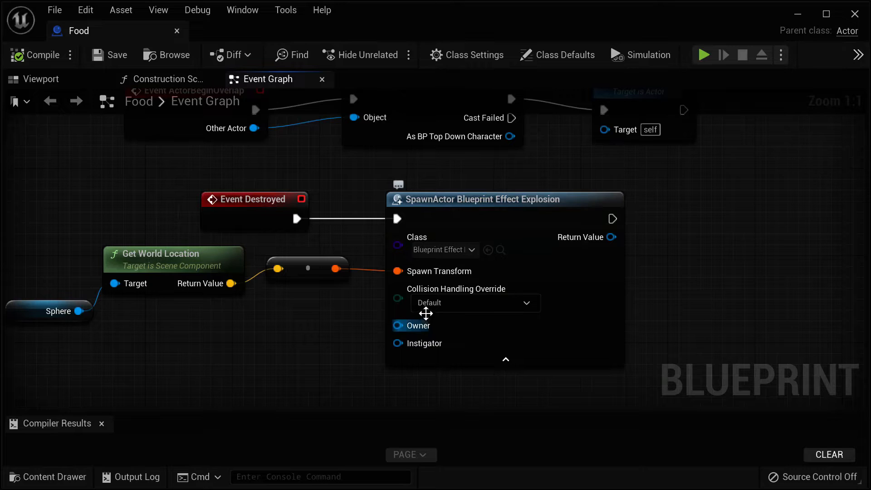
pyautogui.moveTo(544, 392)
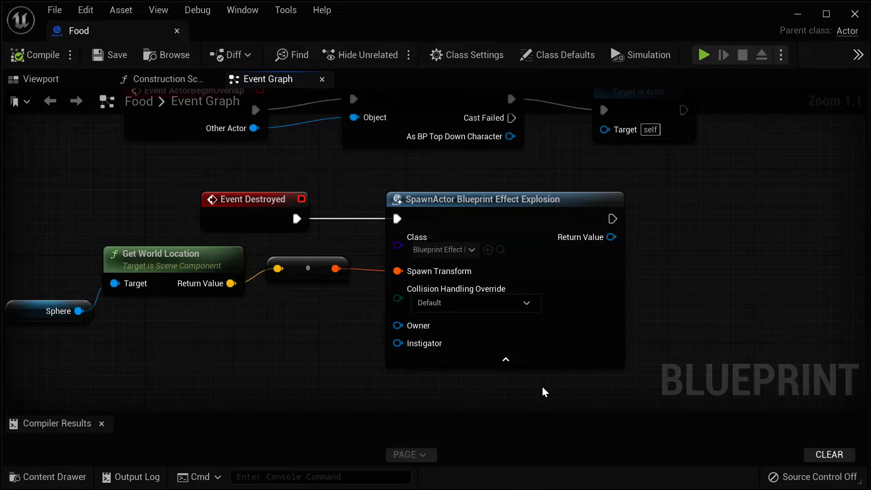
pyautogui.moveTo(325, 360)
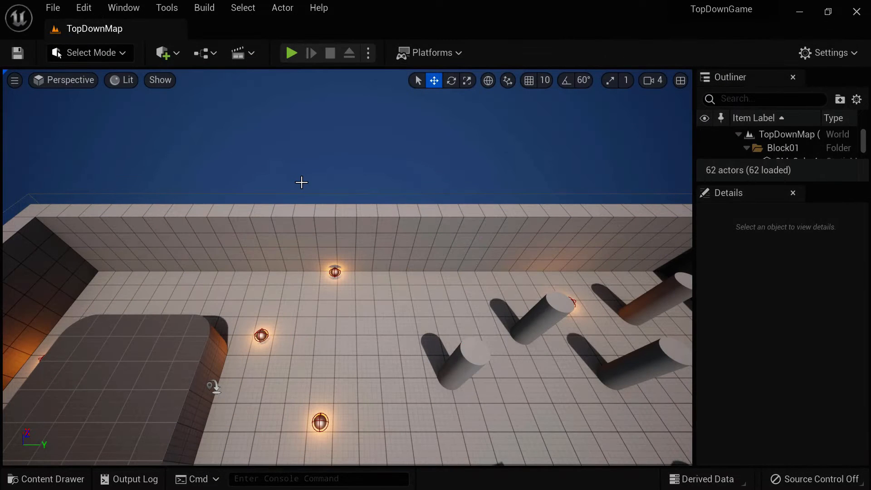
pyautogui.click(293, 53)
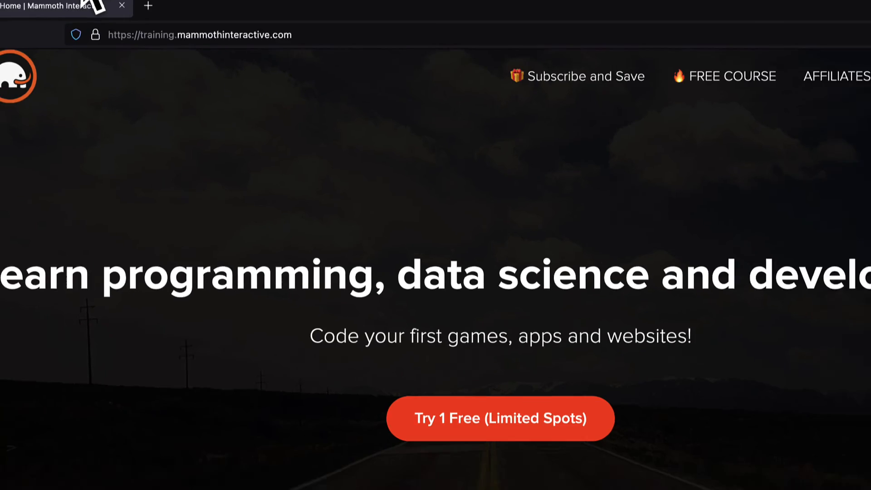
# Reach View All Products on the homepage and show the full courses catalog
pyautogui.scroll(-3)
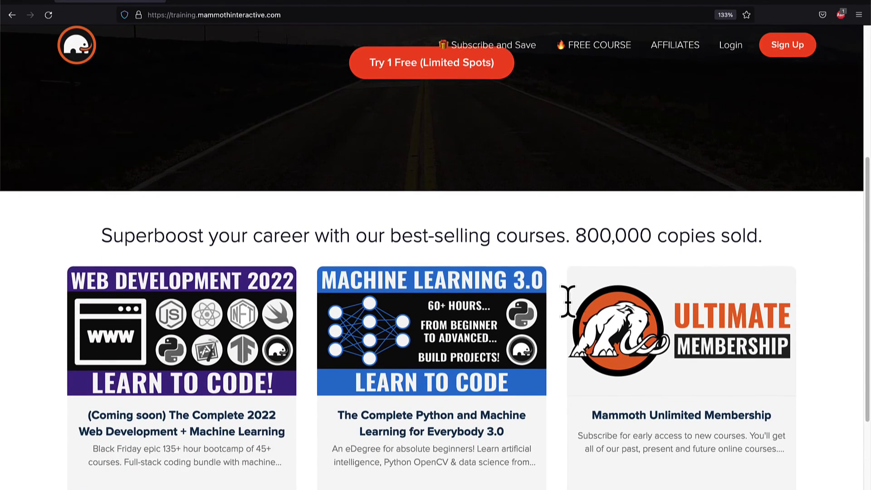
pyautogui.scroll(-3)
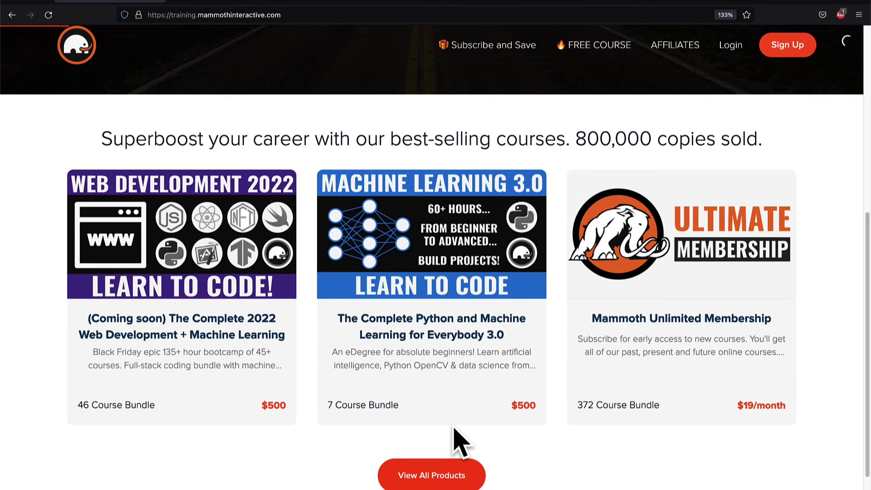
pyautogui.click(431, 488)
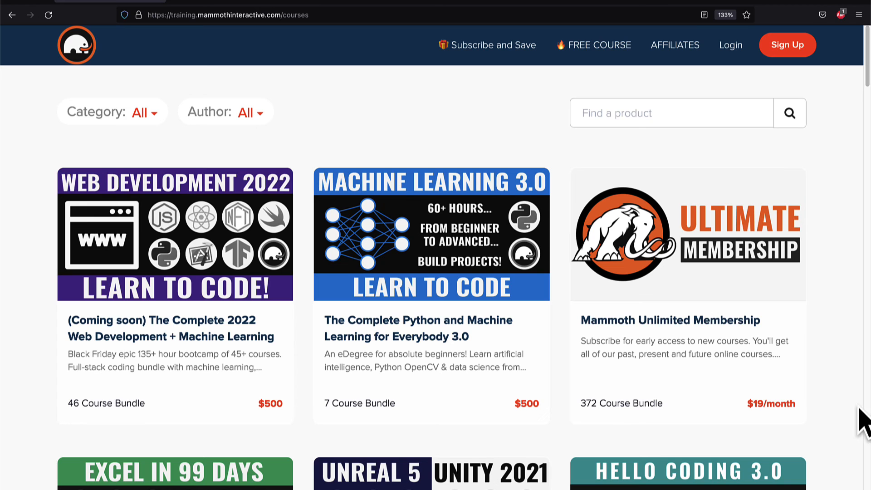
pyautogui.scroll(-3)
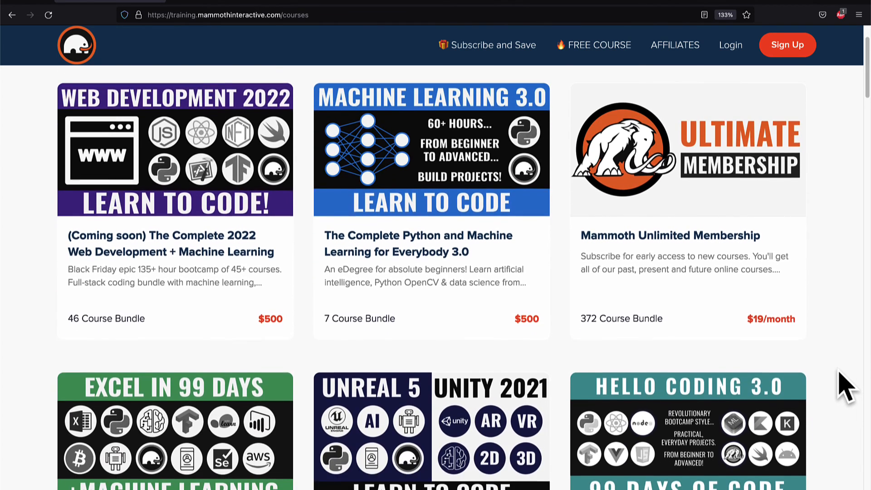